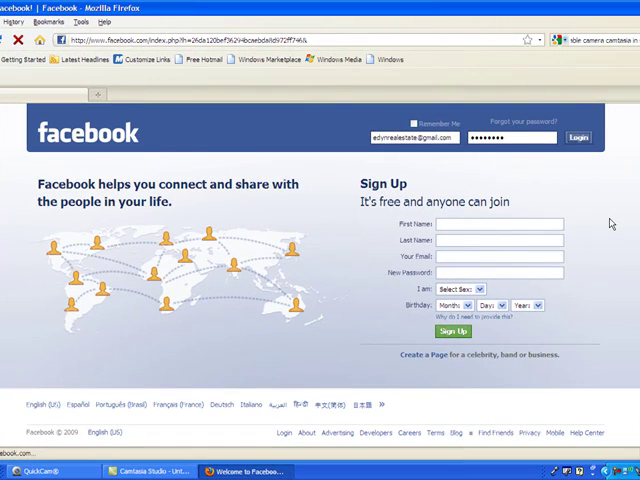
# Step: Submit the Facebook login credentials to reach the home news feed
pyautogui.click(580, 136)
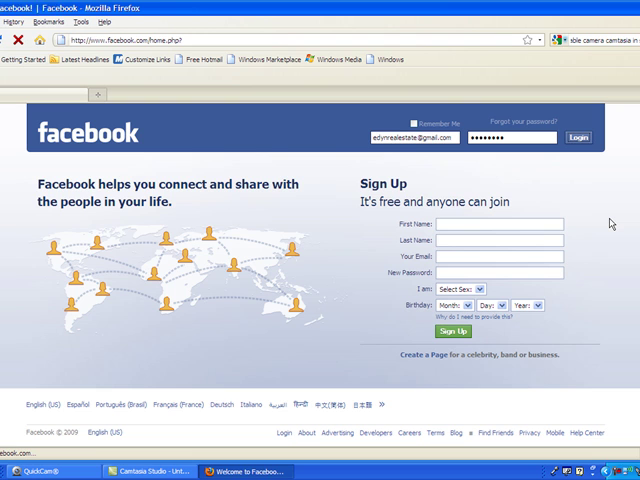
pyautogui.click(578, 136)
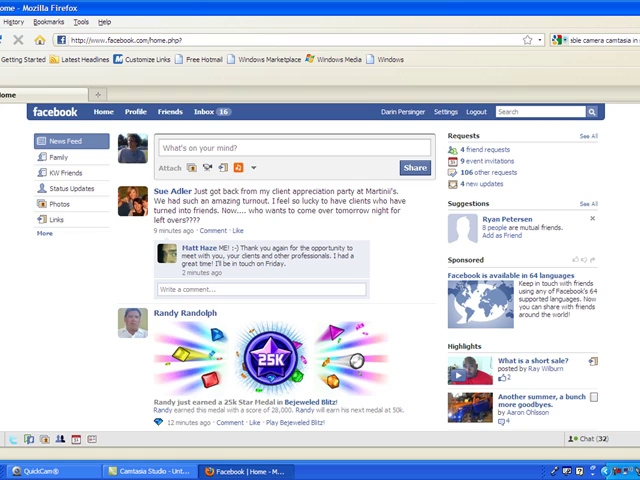
pyautogui.moveTo(82, 336)
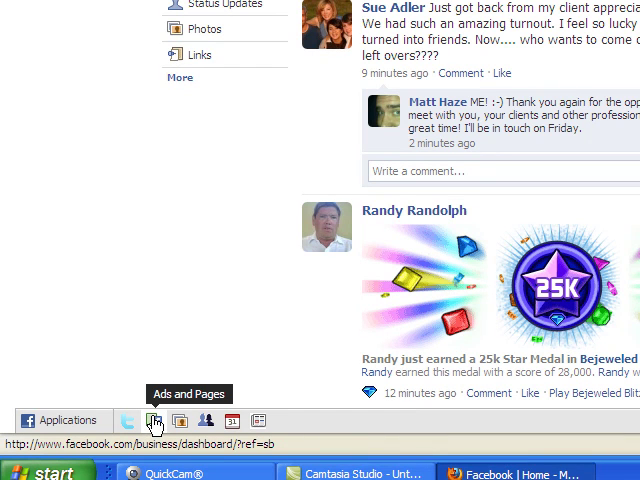
# Step: Go through the Ads Manager to the Pages list, which shows no pages created yet
pyautogui.click(152, 420)
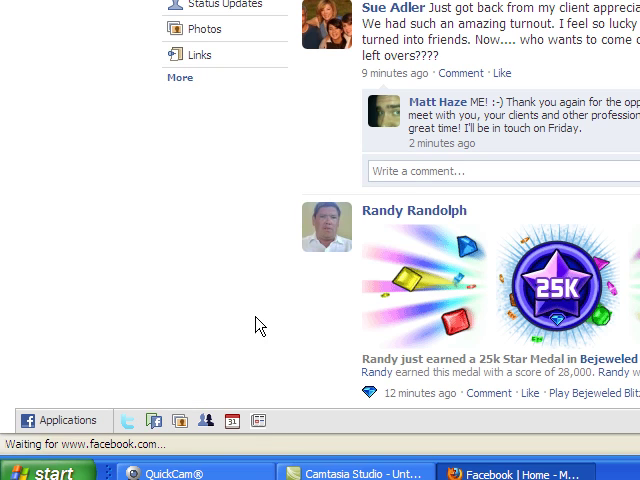
pyautogui.moveTo(368, 196)
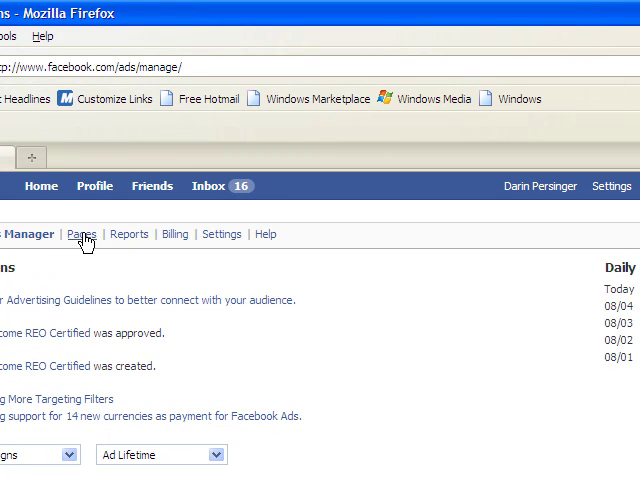
pyautogui.click(76, 234)
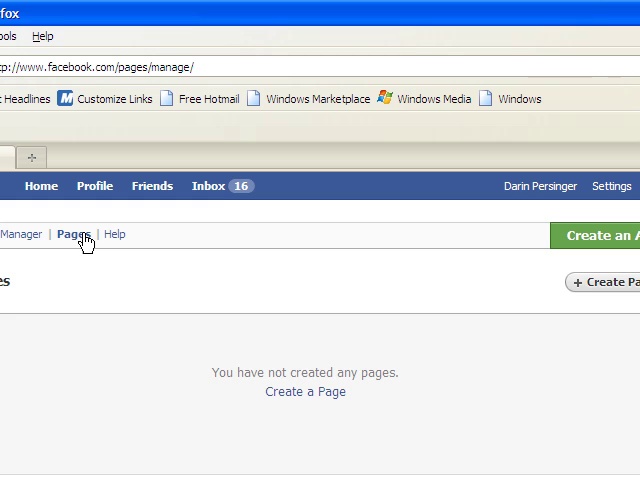
pyautogui.moveTo(610, 288)
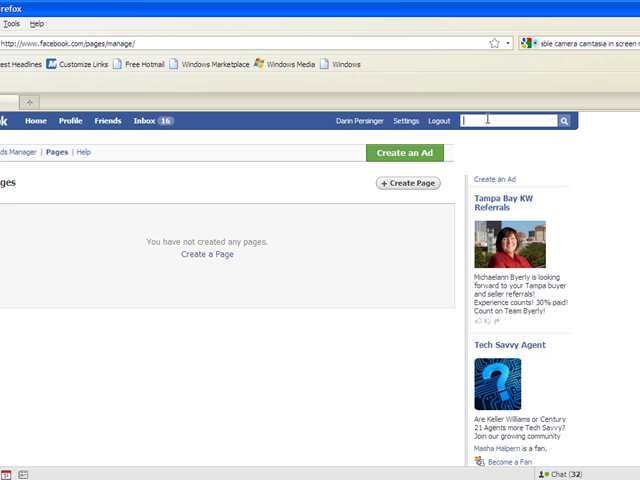
# Step: Search 'high' to reach the High Heeled Homeowners page and scroll to its create-a-page link
pyautogui.write('high')
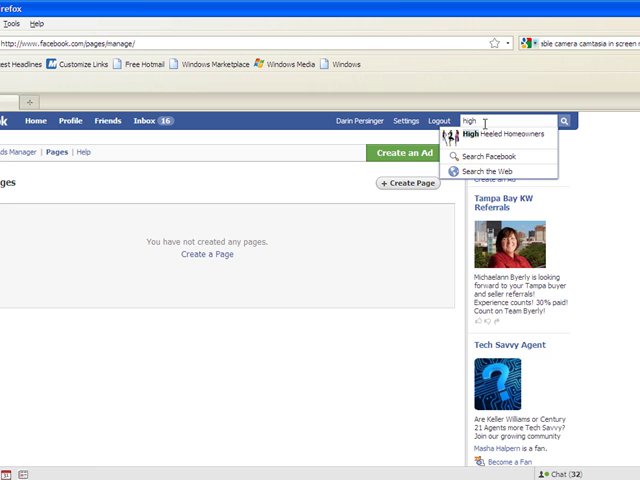
pyautogui.click(500, 134)
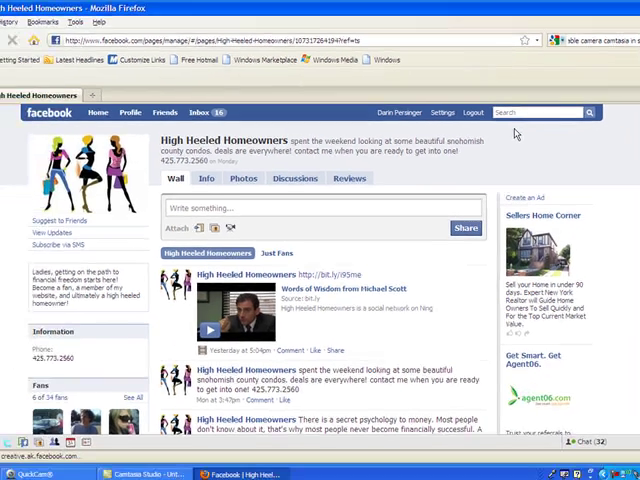
pyautogui.scroll(-3)
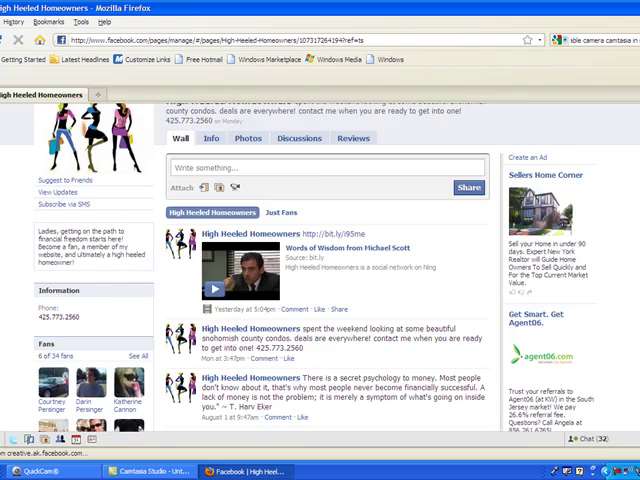
pyautogui.scroll(-3)
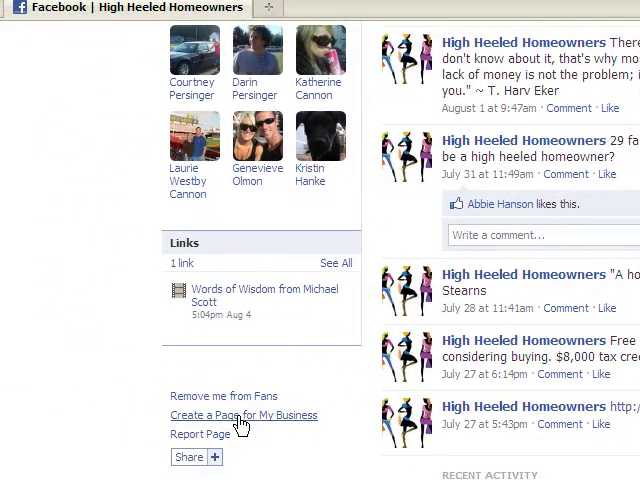
# Step: Start a new business page as a Brand, Product, or Organization of type Professional Services
pyautogui.click(244, 416)
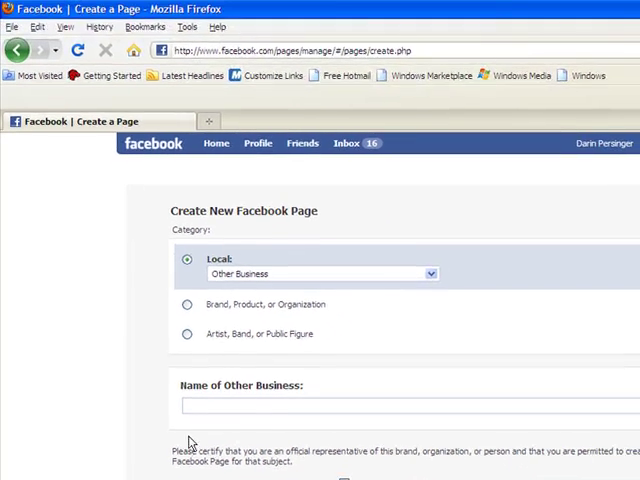
pyautogui.moveTo(186, 304)
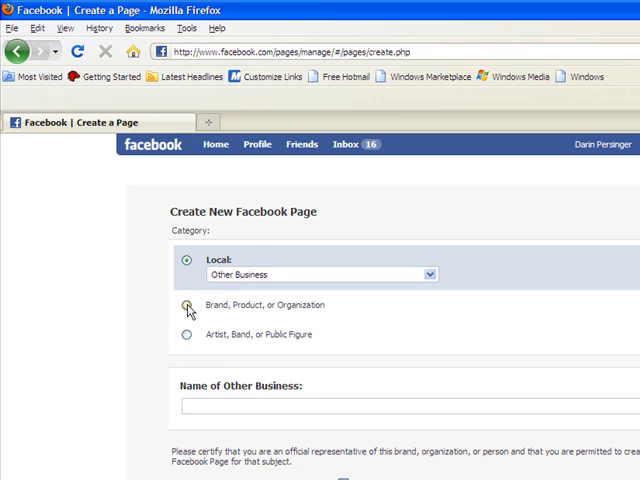
pyautogui.click(186, 304)
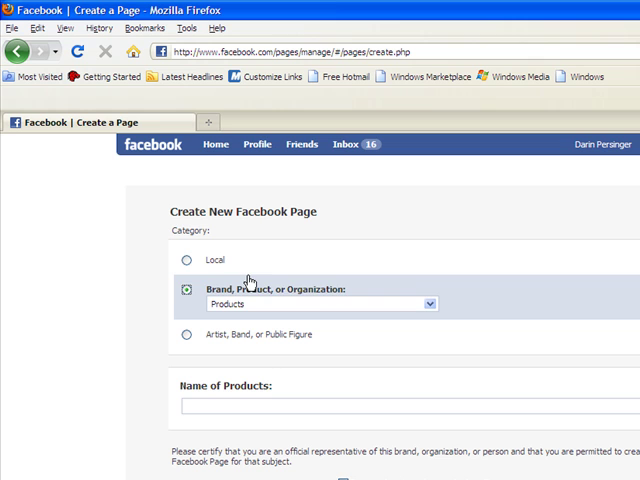
pyautogui.click(184, 260)
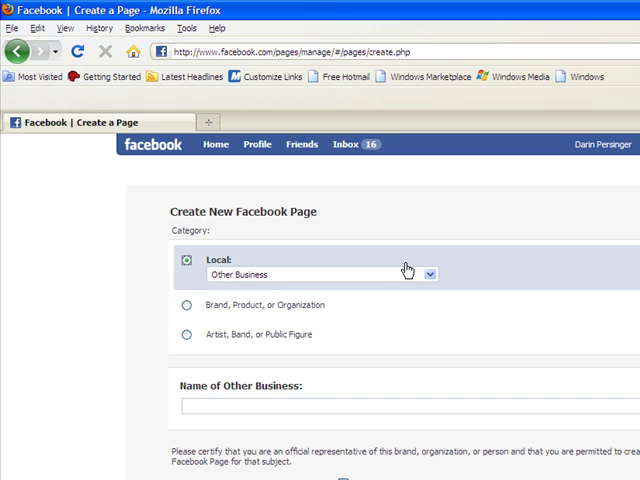
pyautogui.click(184, 304)
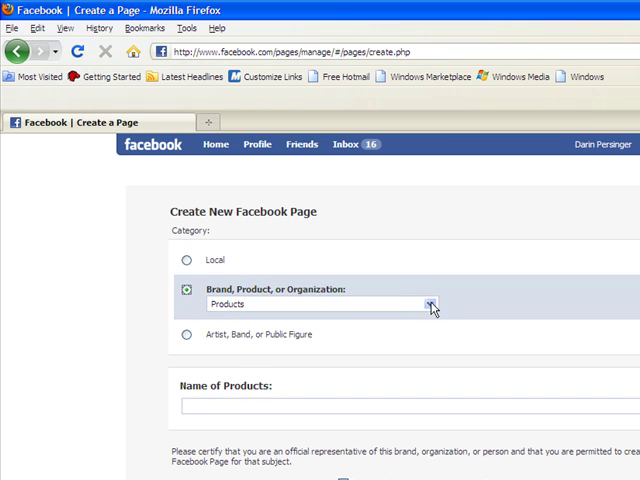
pyautogui.click(428, 304)
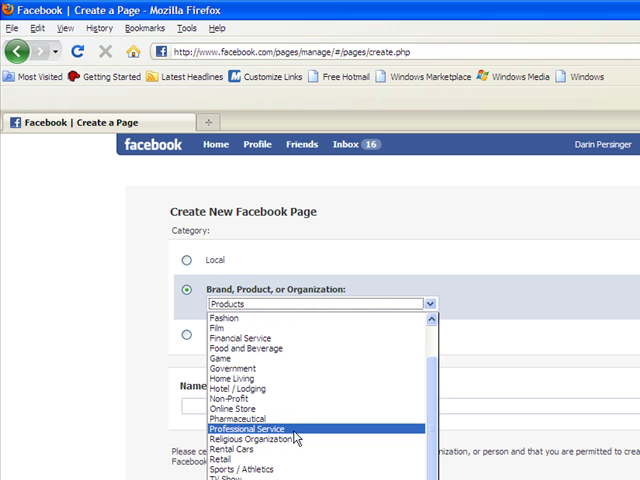
pyautogui.click(248, 428)
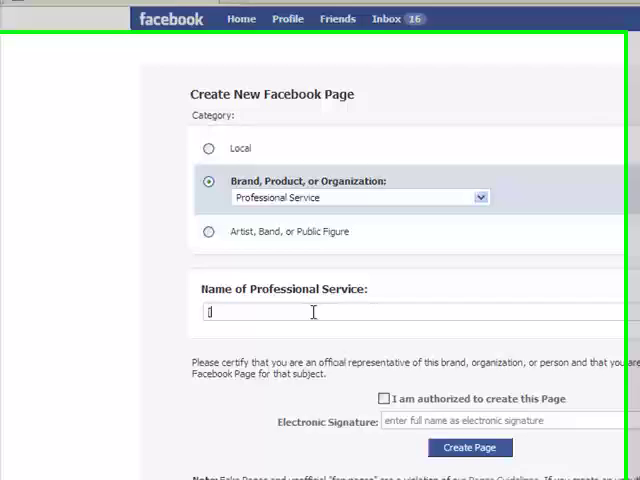
# Step: Name the page [ProductivityJunkies], certify authorization and sign electronically as Dan
pyautogui.write('[ProductivityJunkies')
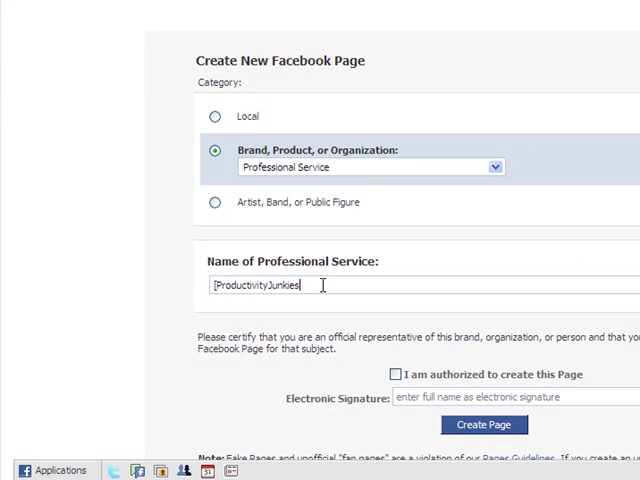
pyautogui.write('}')
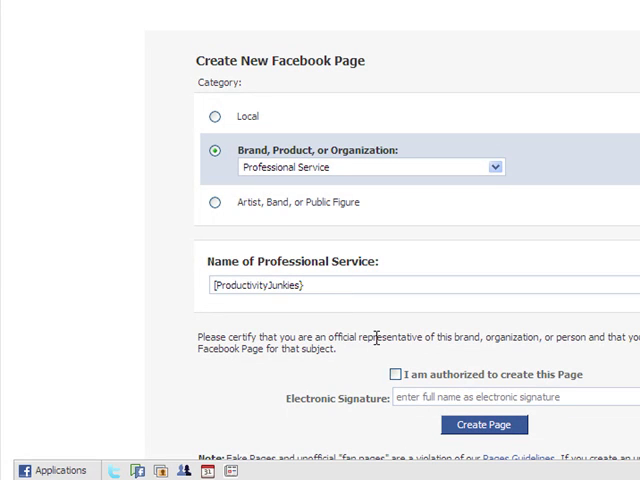
pyautogui.click(396, 372)
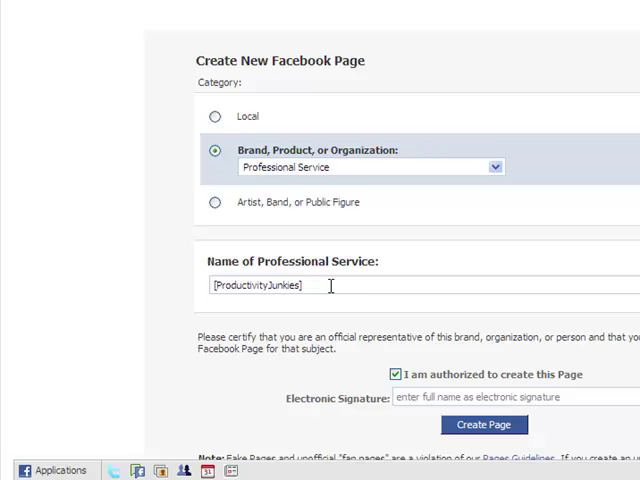
pyautogui.write('Dan')
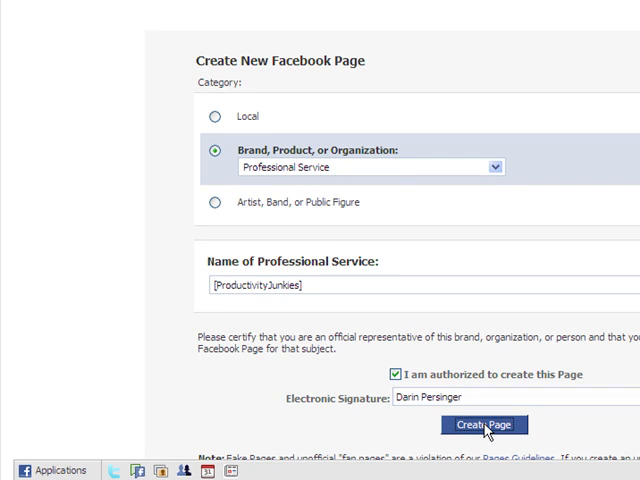
# Step: Create the [ProductivityJunkies] page, landing on its empty Wall
pyautogui.click(484, 424)
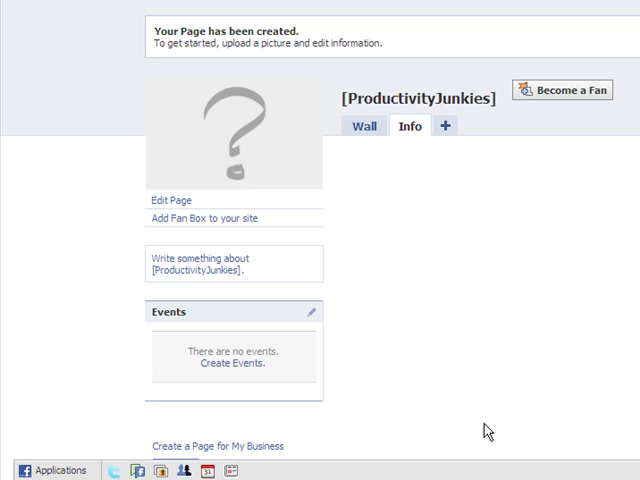
pyautogui.moveTo(284, 120)
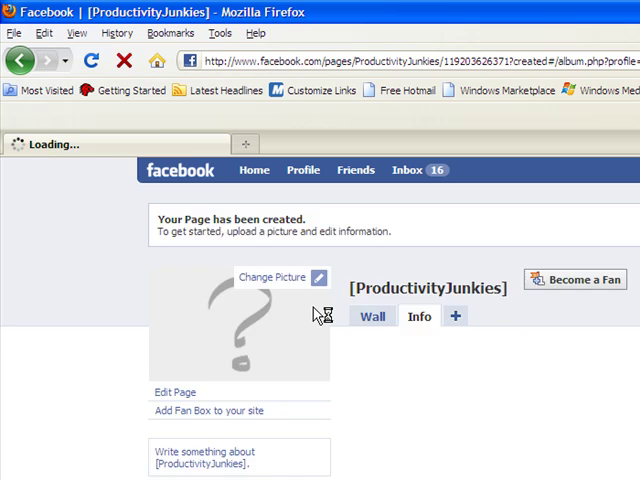
# Step: Upload the 'Shortcut to check-mark' image as the page's profile picture
pyautogui.click(272, 276)
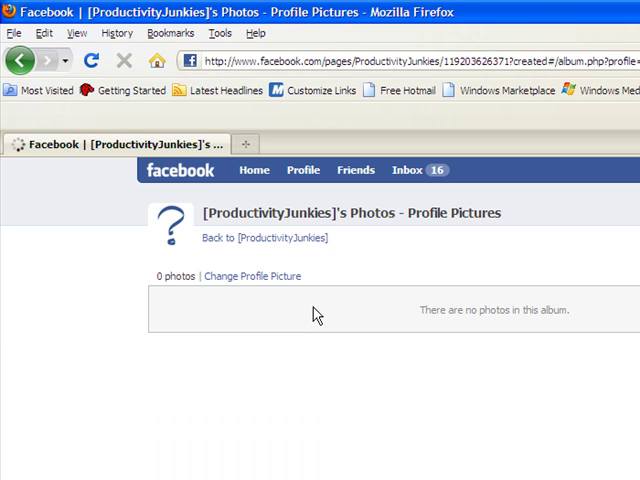
pyautogui.moveTo(254, 276)
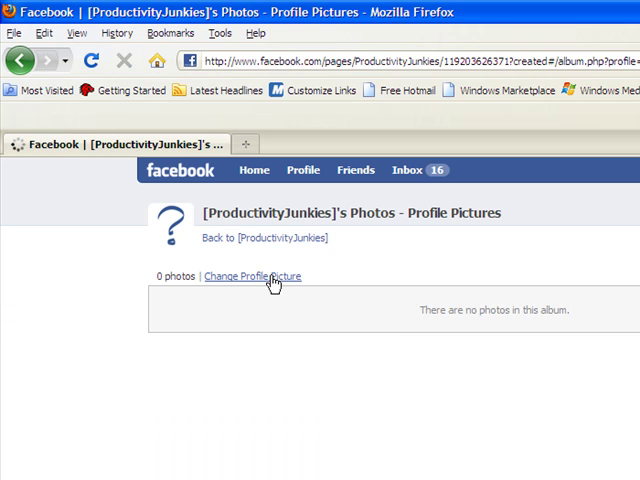
pyautogui.click(254, 276)
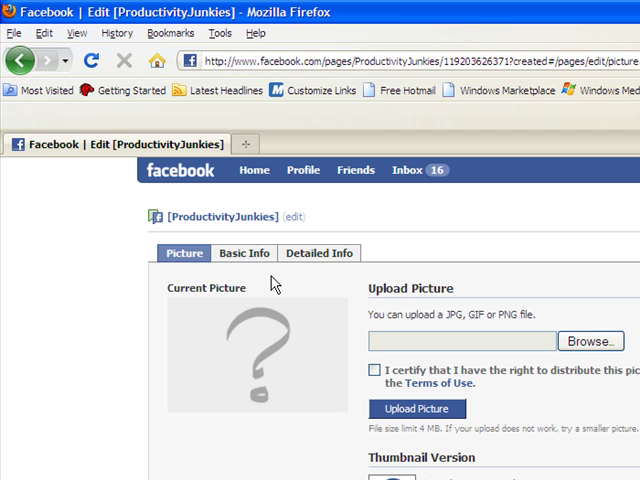
pyautogui.moveTo(592, 340)
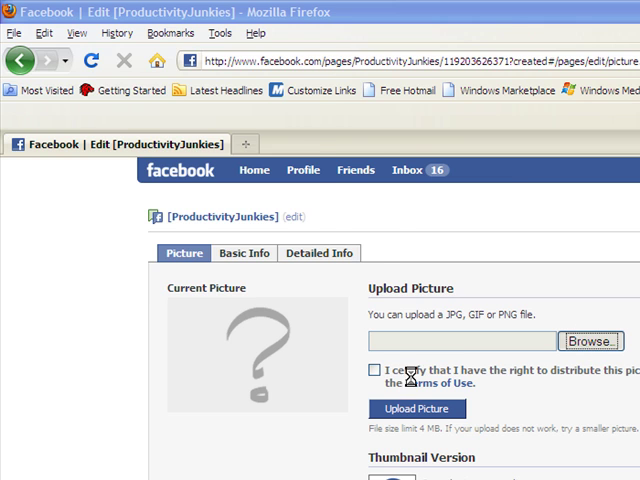
pyautogui.click(590, 340)
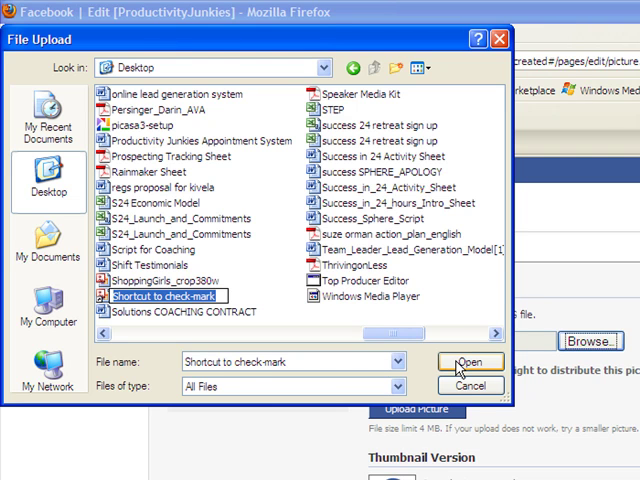
pyautogui.click(468, 360)
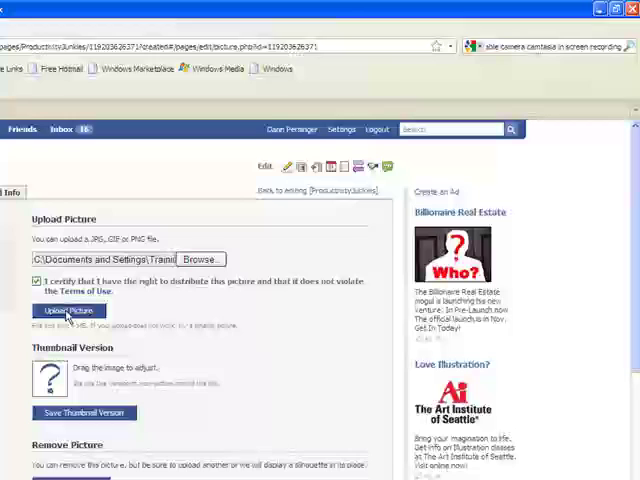
pyautogui.click(68, 312)
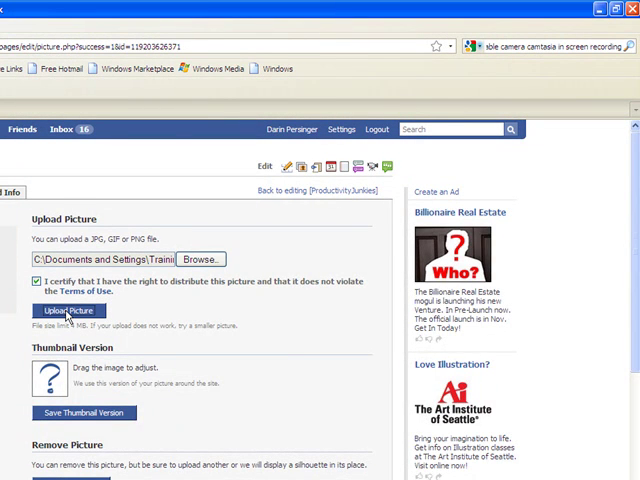
pyautogui.click(68, 312)
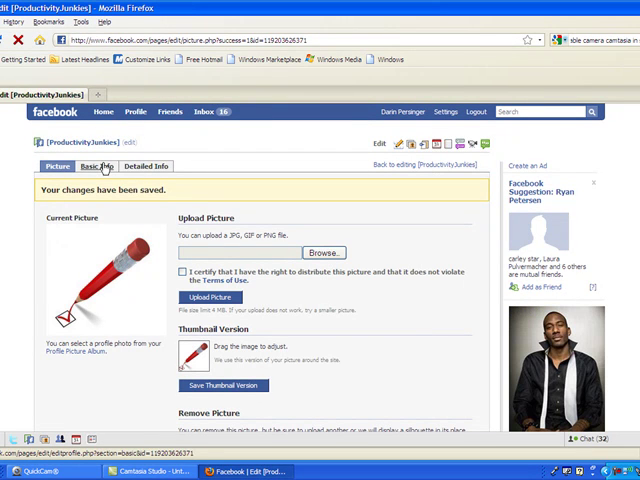
# Step: Set the founded year to 2009 in Basic Info and save the changes
pyautogui.click(98, 166)
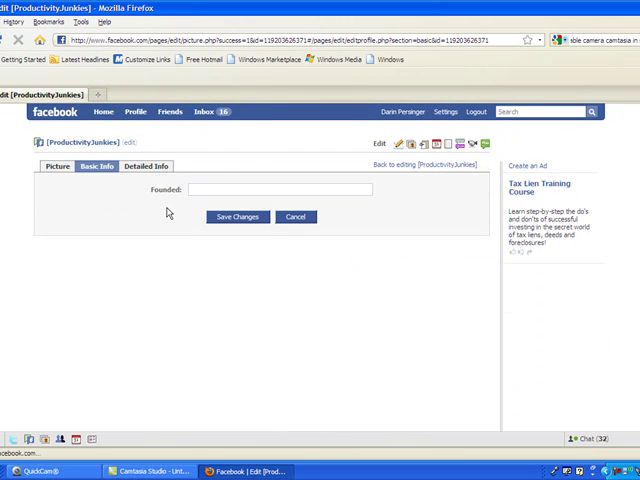
pyautogui.write('2009')
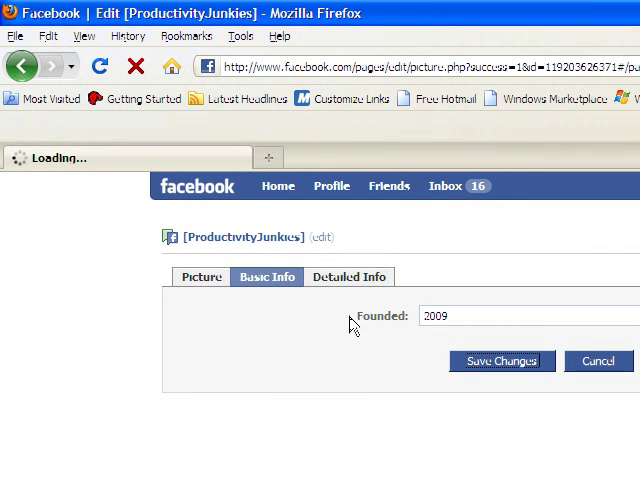
pyautogui.click(348, 276)
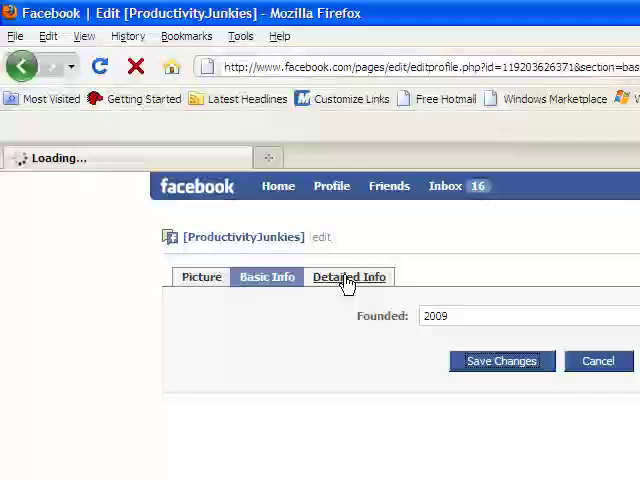
pyautogui.click(500, 360)
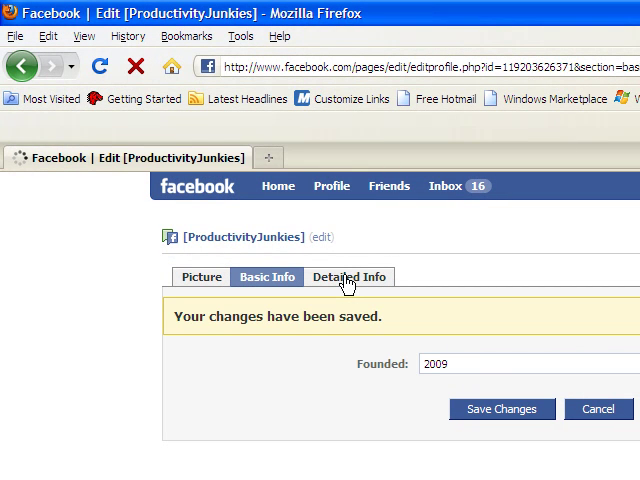
pyautogui.click(348, 276)
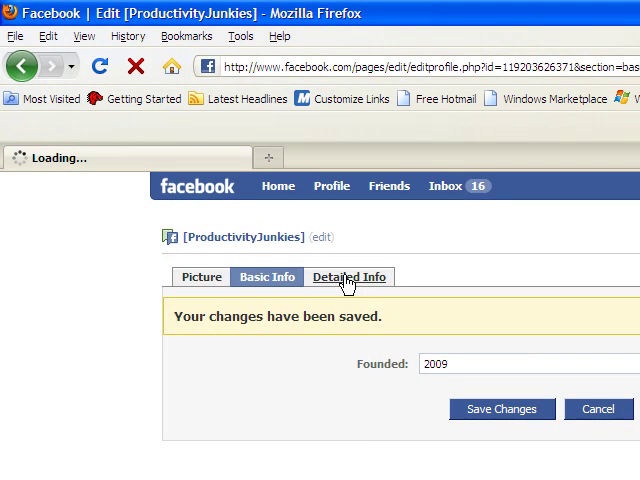
pyautogui.click(348, 276)
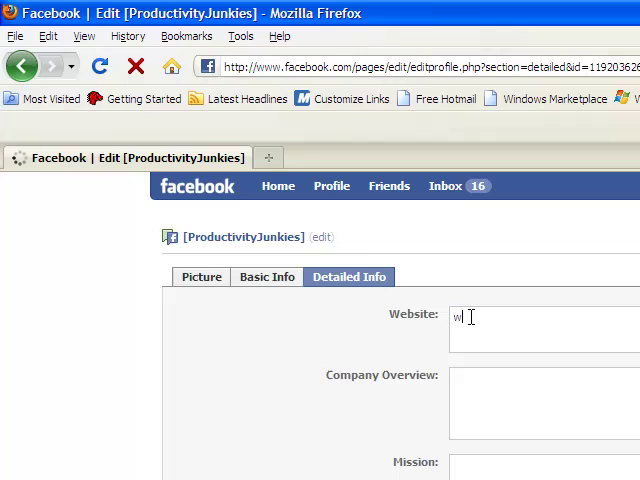
pyautogui.write('ww.Pr')
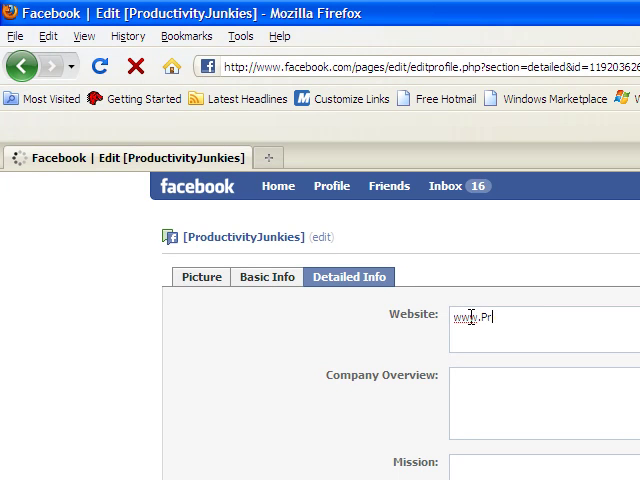
pyautogui.write('oductivityJunkies')
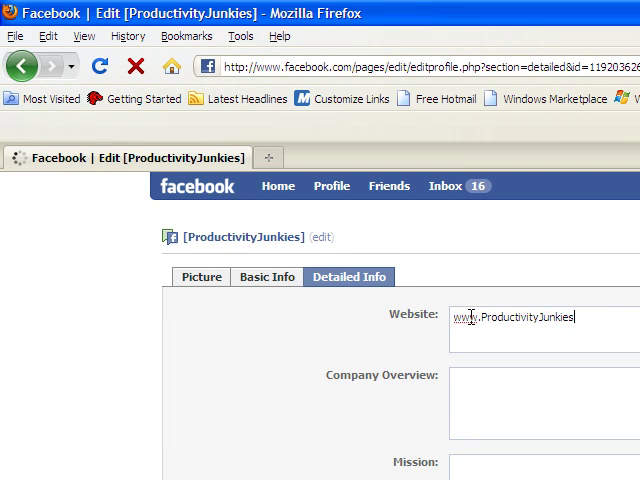
pyautogui.write('.com')
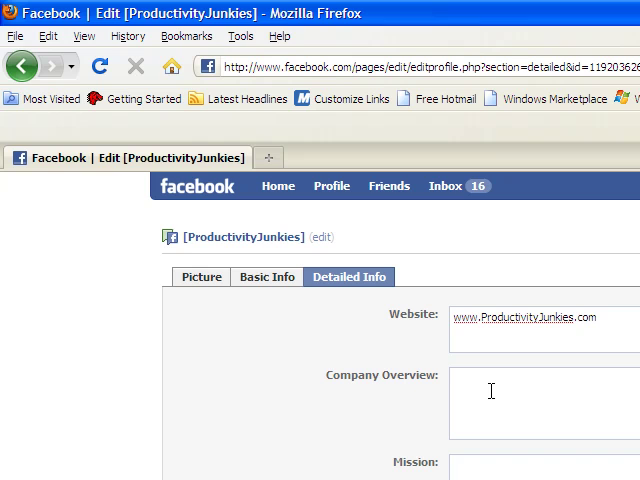
pyautogui.write('We help')
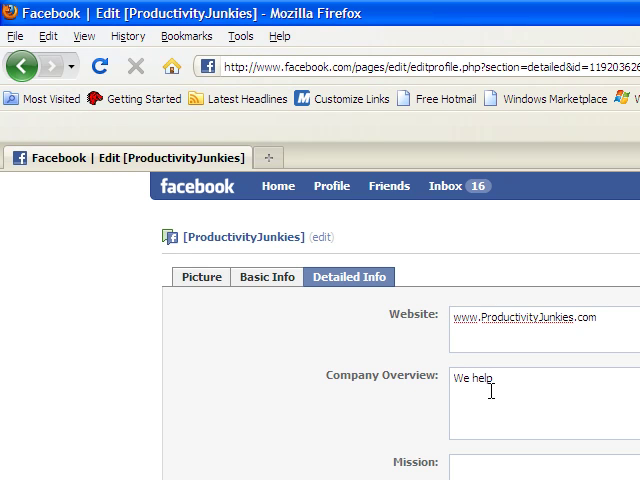
pyautogui.write('sale')
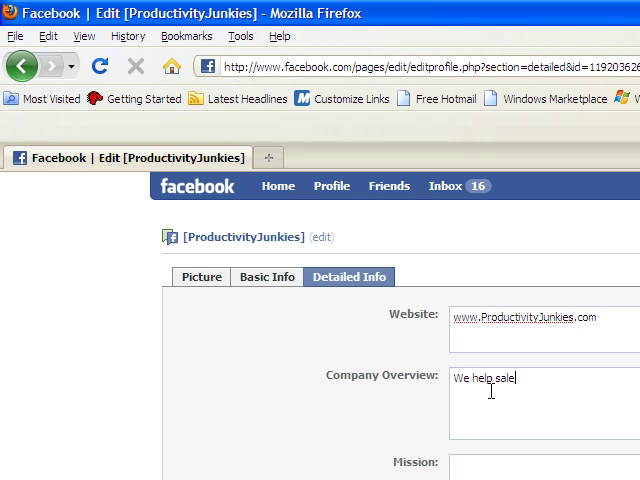
pyautogui.write('s people')
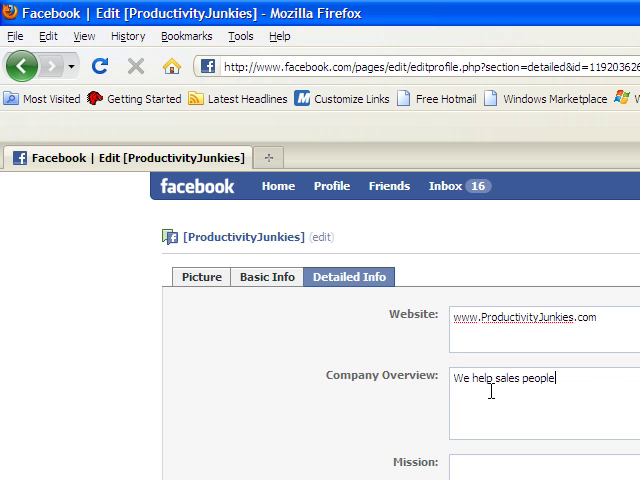
pyautogui.write('increase p')
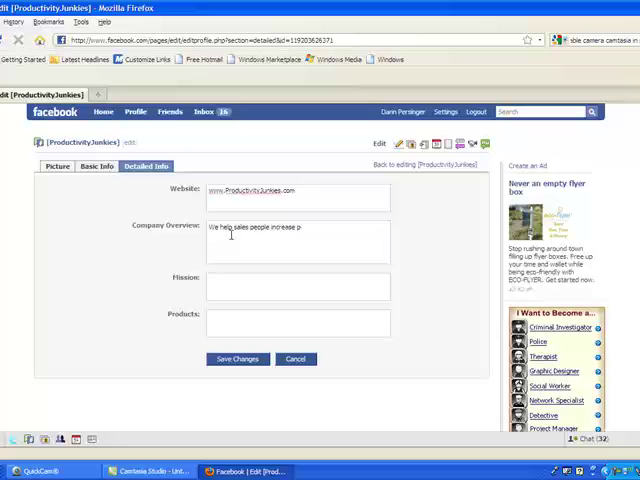
pyautogui.write('r')
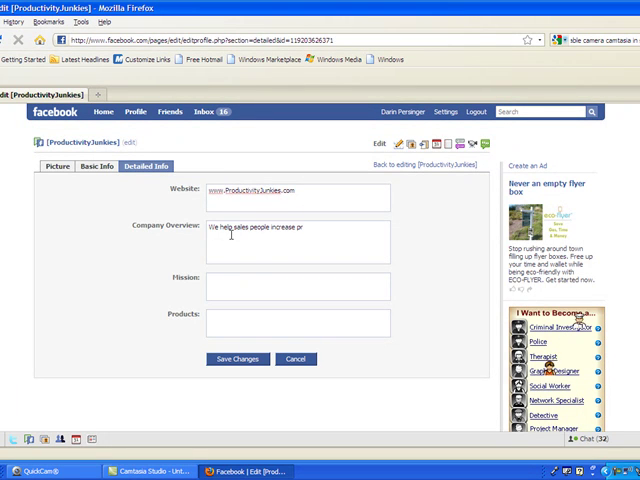
pyautogui.write('duction.')
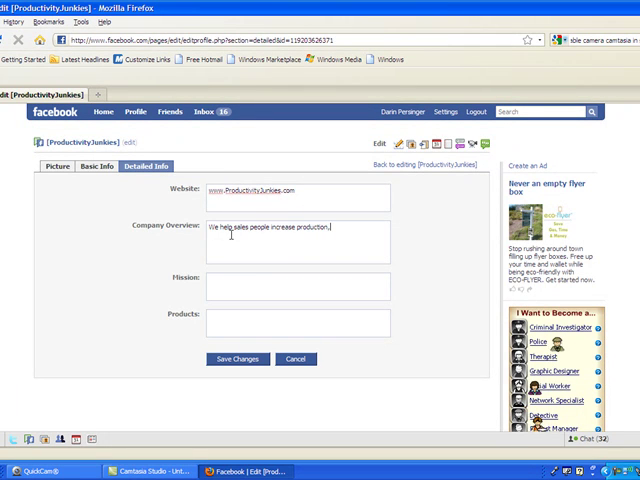
pyautogui.write(', perfor')
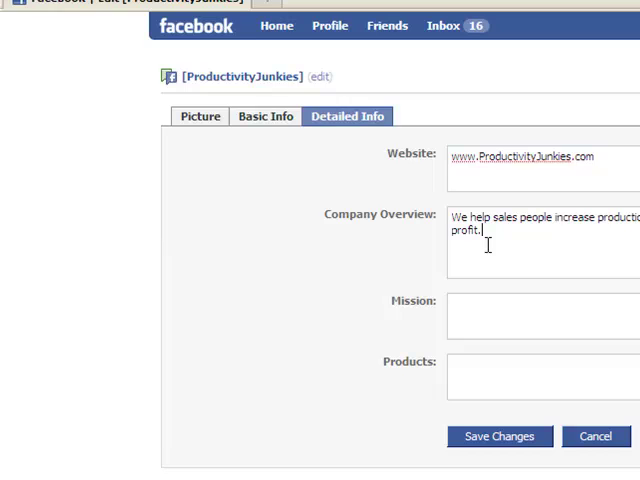
# Step: Enter the mission inspire | lead | serve | succeed and product Success in 24 Hours, then save Detailed Info
pyautogui.write('inspire | lead |')
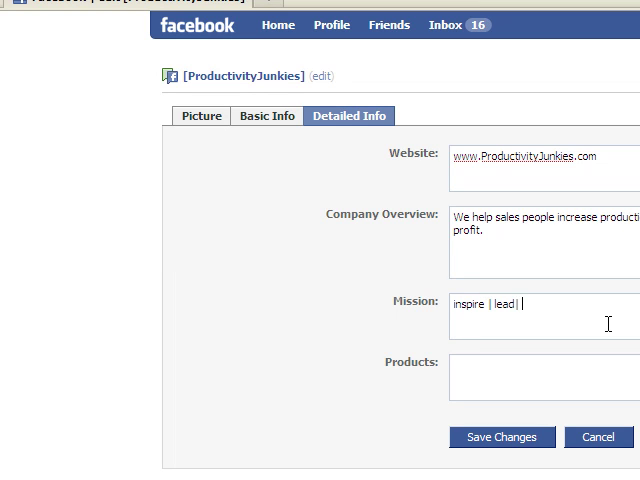
pyautogui.write('serve |')
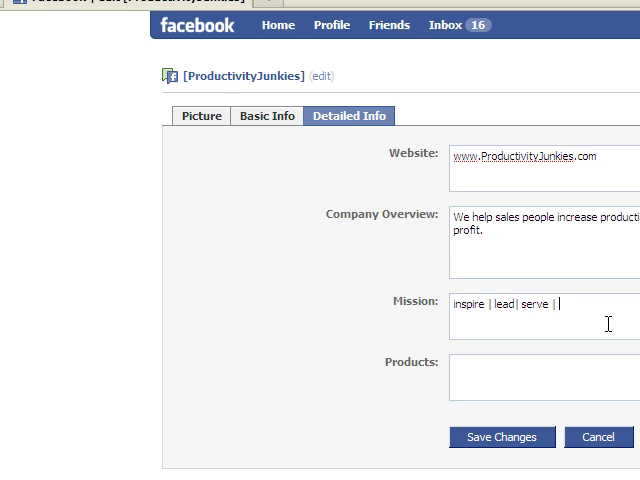
pyautogui.write('succeed')
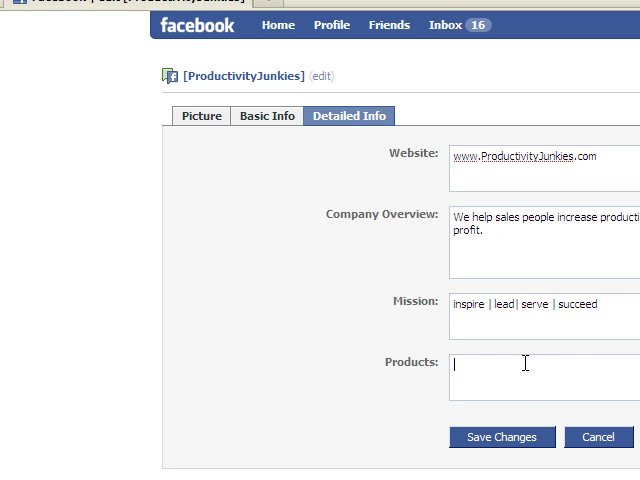
pyautogui.write('Success in 24 Hours')
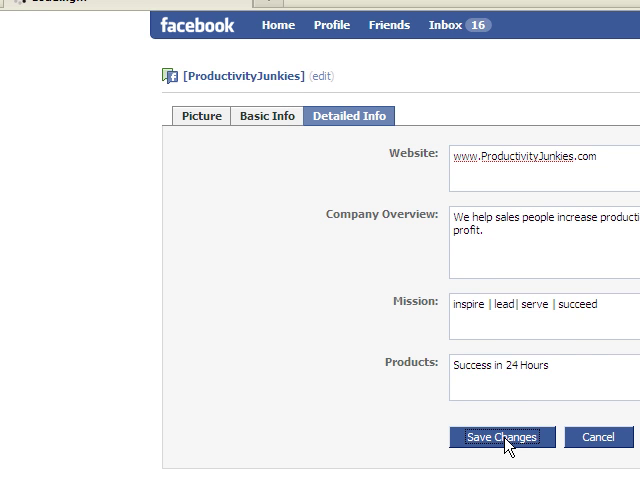
pyautogui.click(502, 436)
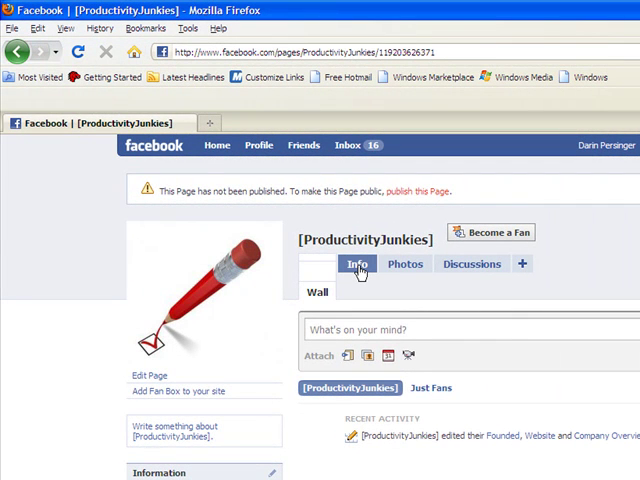
# Step: Review the page's Info tab with the saved founded year and detailed info, then return to the Wall
pyautogui.click(356, 264)
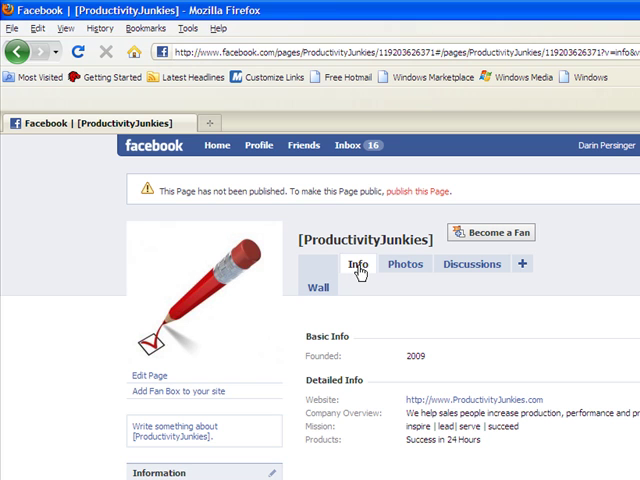
pyautogui.moveTo(444, 428)
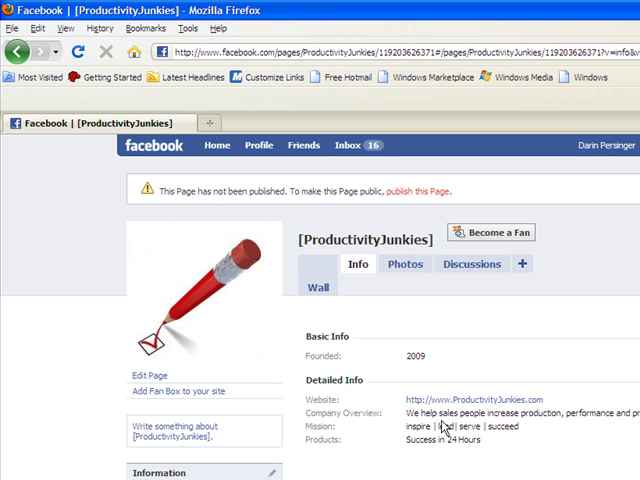
pyautogui.click(318, 284)
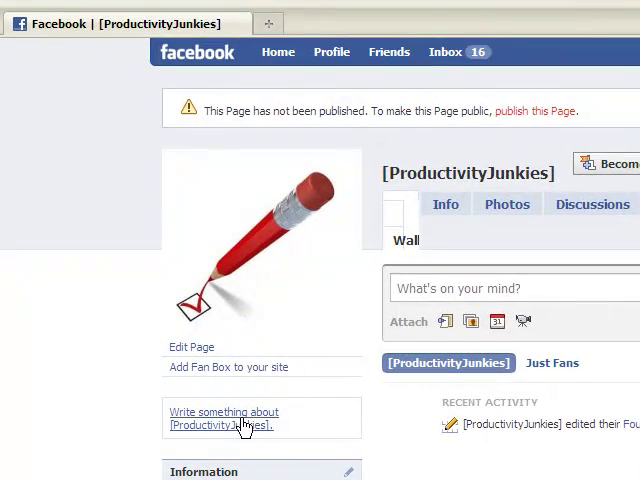
# Step: Add the motto Get Stuff DONE!!! beneath the picture and cancel out of the Share option
pyautogui.click(224, 418)
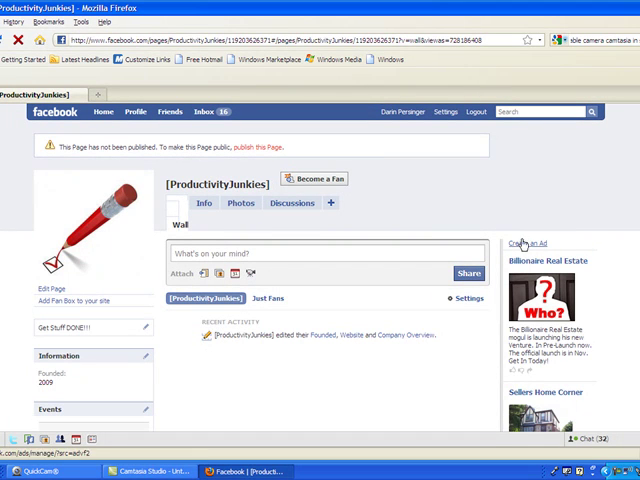
pyautogui.scroll(-3)
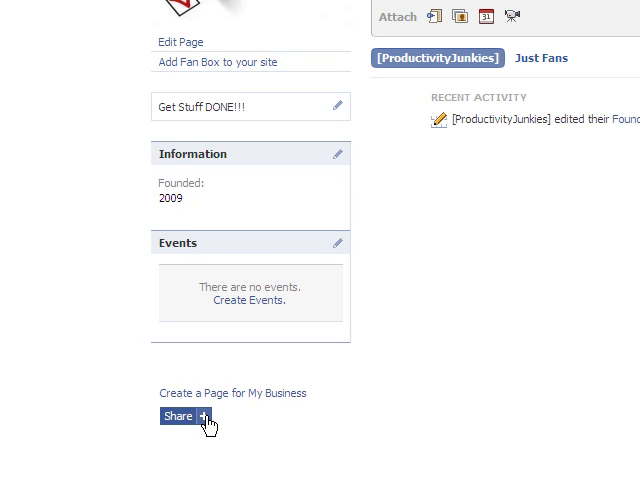
pyautogui.click(180, 416)
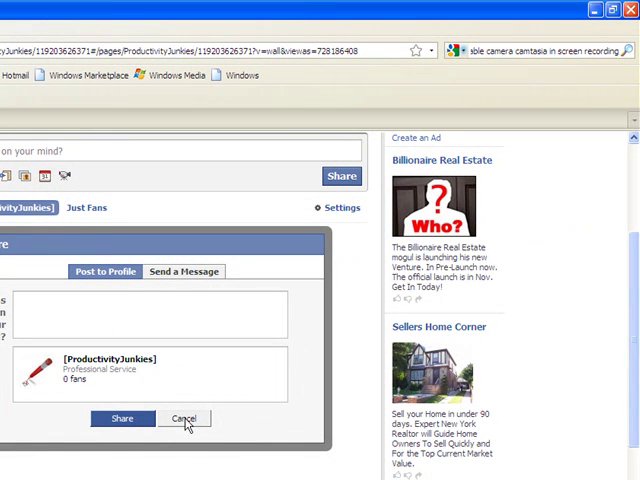
pyautogui.click(184, 418)
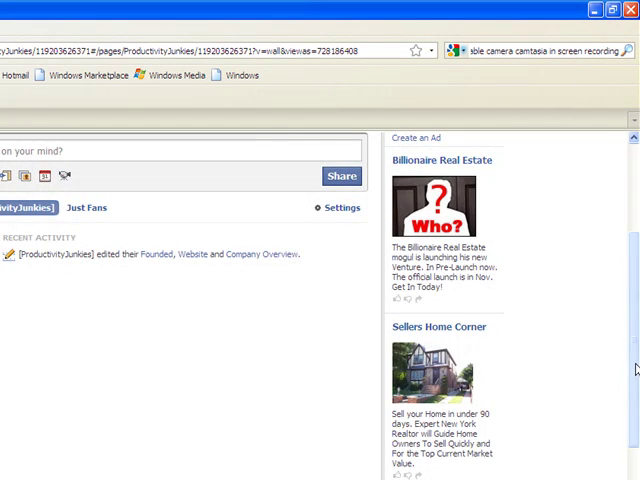
pyautogui.scroll(3)
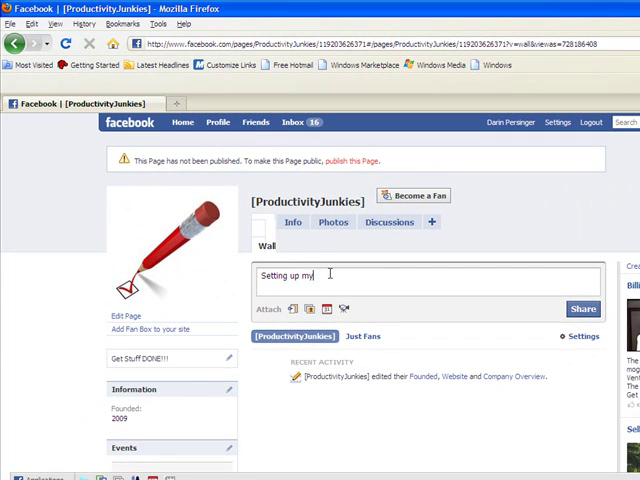
# Step: Share a wall post thanking supporters and offering help setting up their fanpage
pyautogui.write('faceb')
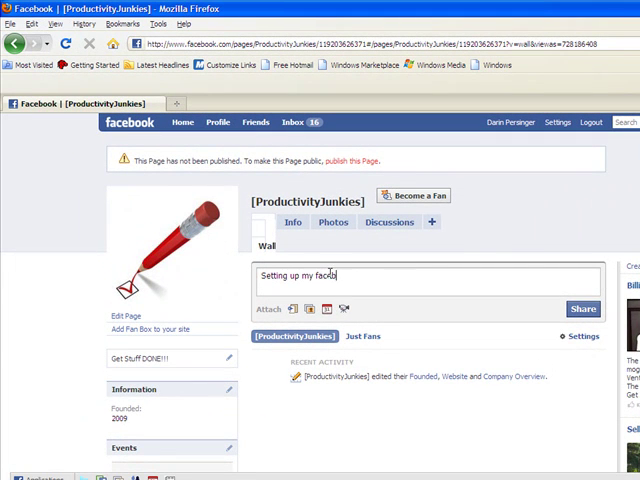
pyautogui.write('ook fan')
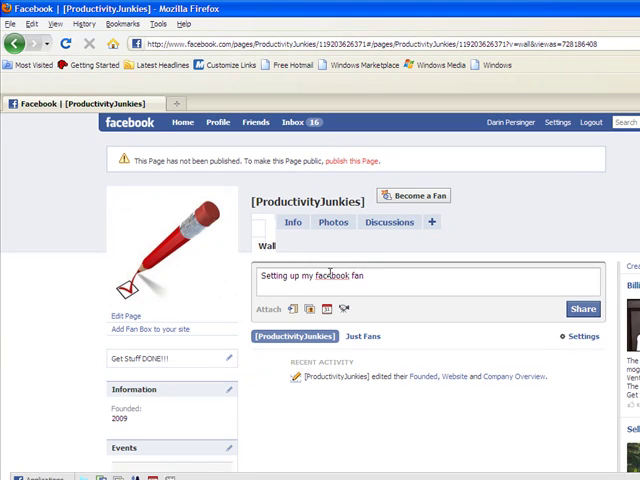
pyautogui.write('page')
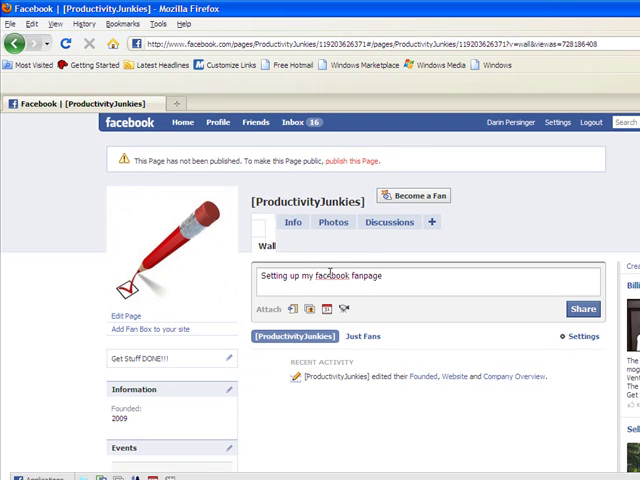
pyautogui.write(', we appreciate your')
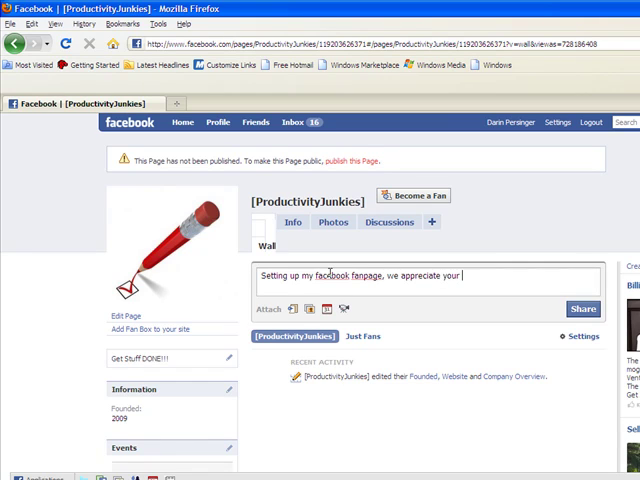
pyautogui.write('support.')
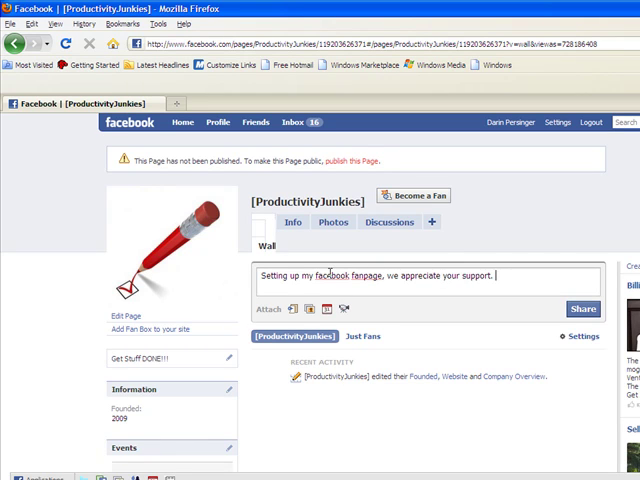
pyautogui.write('Let us k')
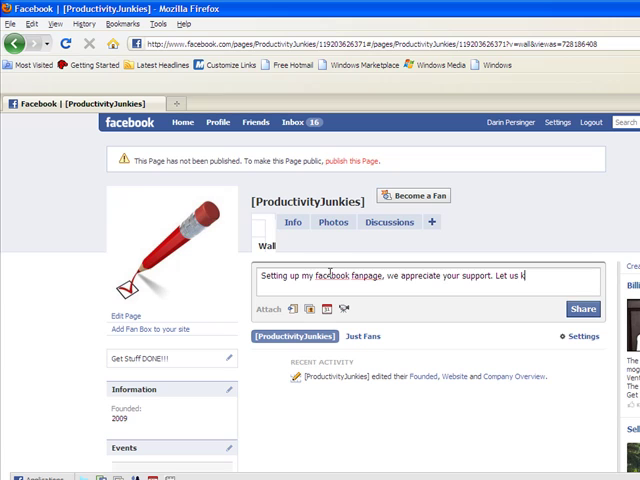
pyautogui.write('w ho')
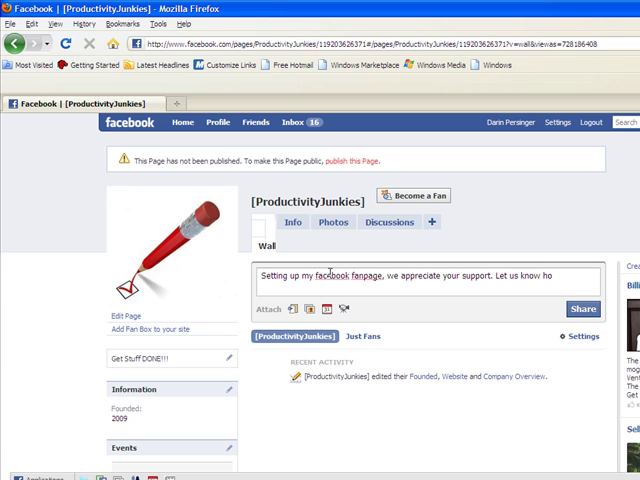
pyautogui.write('if we')
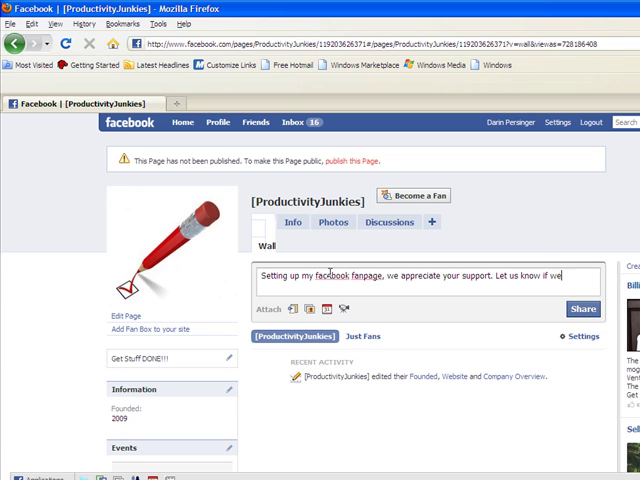
pyautogui.write('can help you')
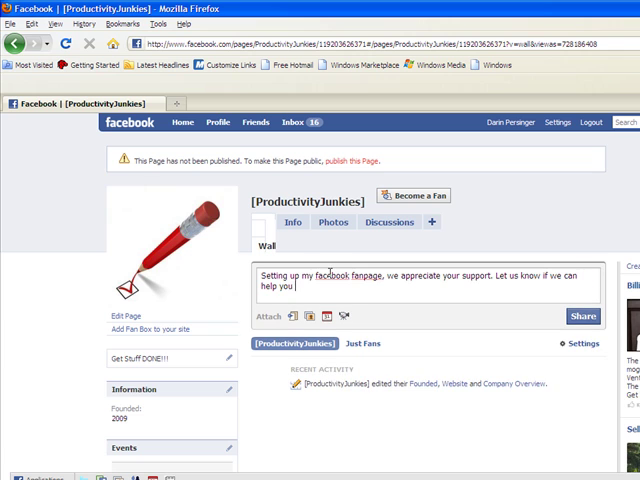
pyautogui.write('set up your')
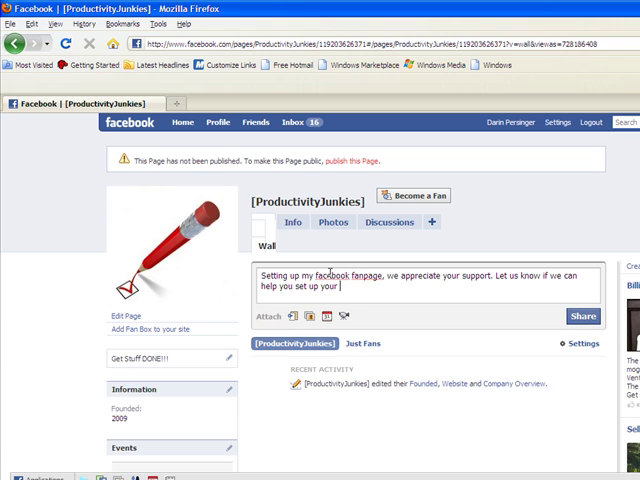
pyautogui.write('fanpage!!!')
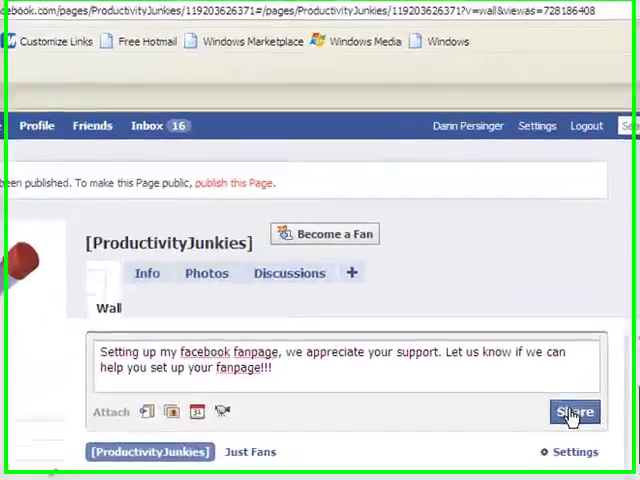
pyautogui.click(576, 412)
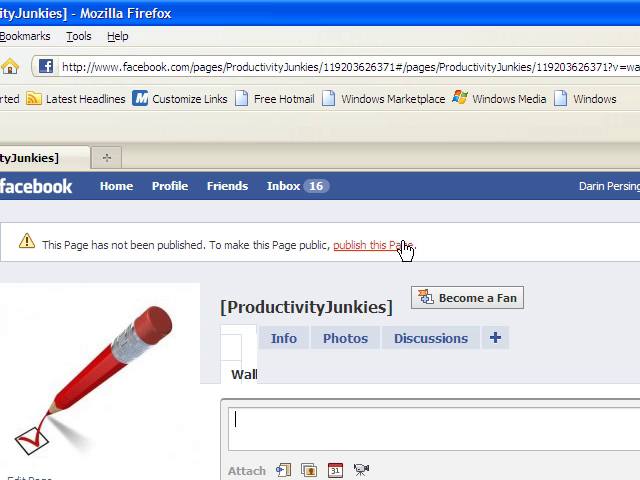
pyautogui.moveTo(362, 276)
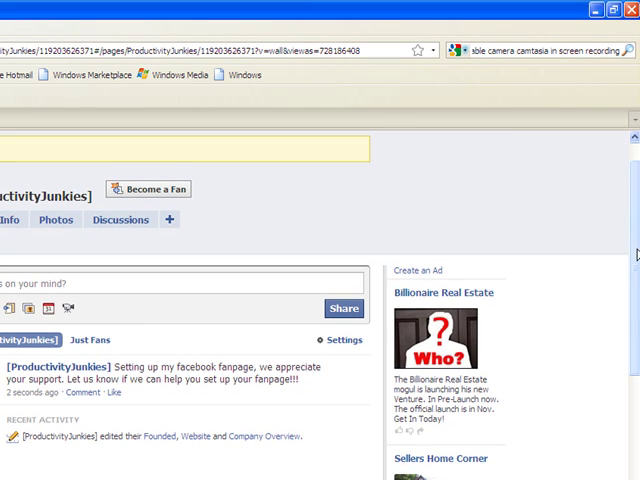
# Step: Scroll up to the unpublished notice bar to publish the page
pyautogui.scroll(3)
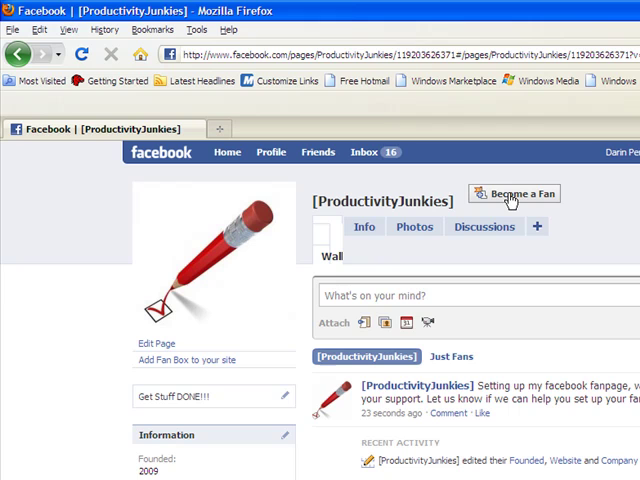
pyautogui.moveTo(228, 152)
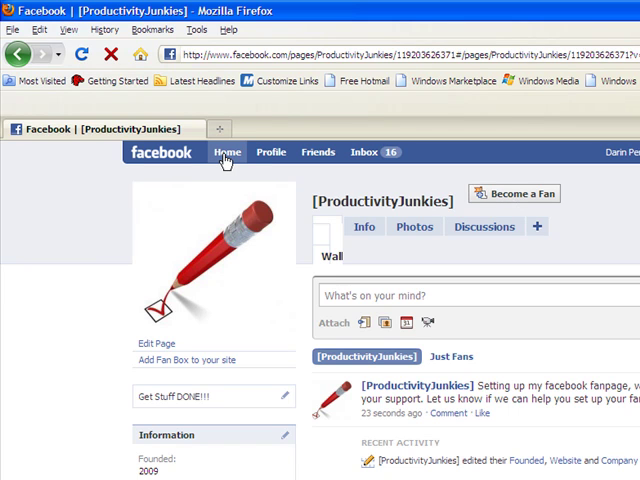
pyautogui.click(228, 152)
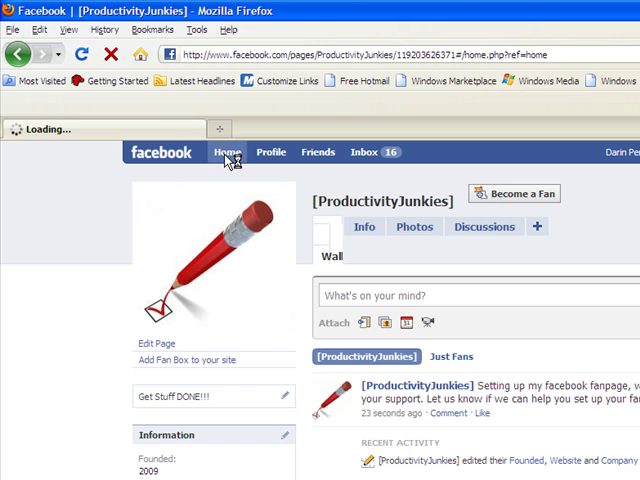
pyautogui.click(228, 152)
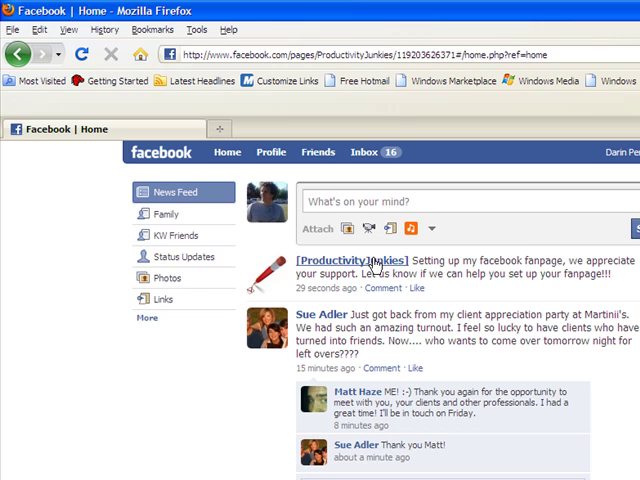
pyautogui.moveTo(480, 258)
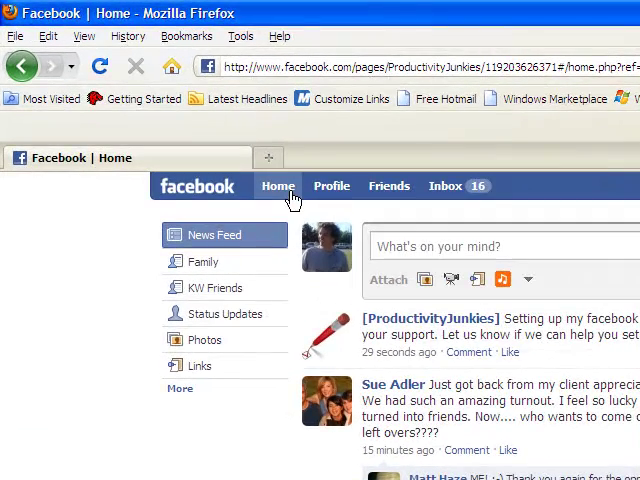
pyautogui.moveTo(400, 302)
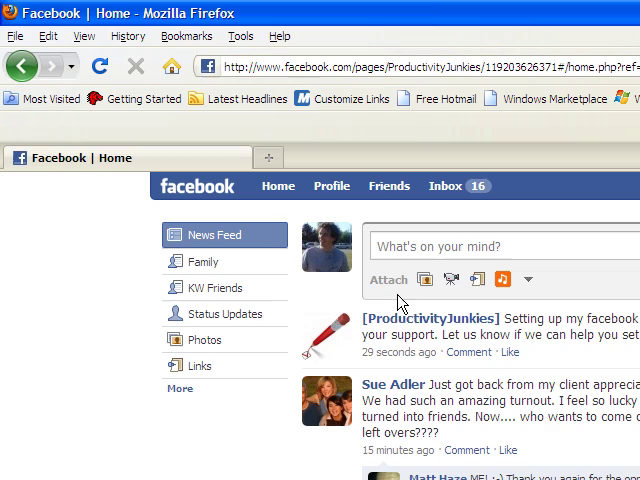
pyautogui.click(420, 318)
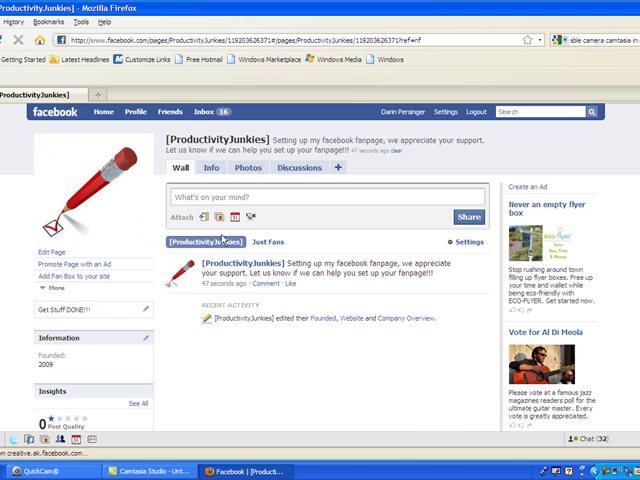
pyautogui.click(76, 264)
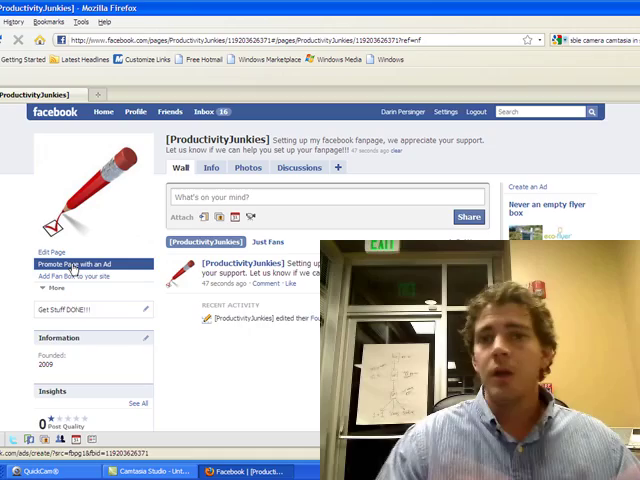